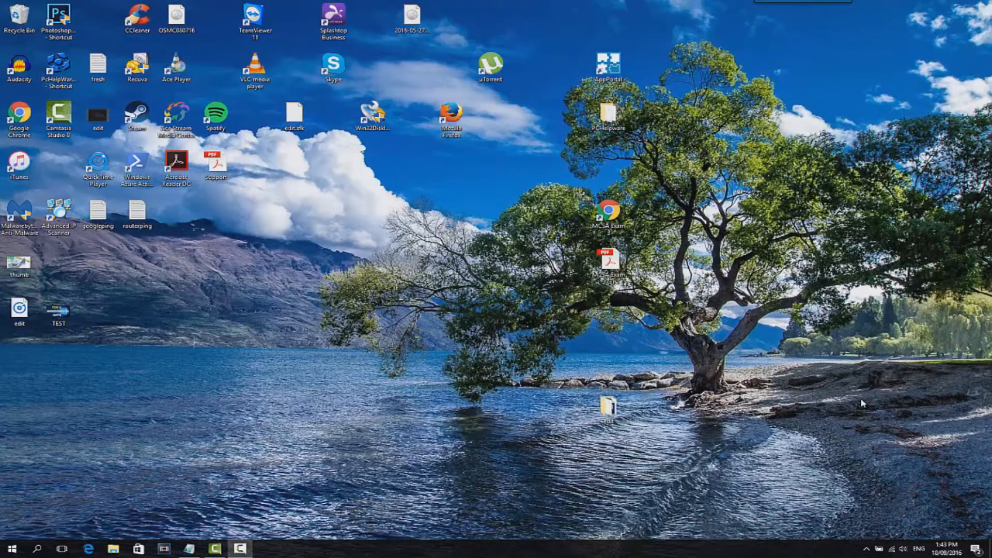
Step: Open the Start menu showing live tiles like Xbox, Groove Music, Dropbox and News
{"action": "left_click", "coordinate": [9, 548]}
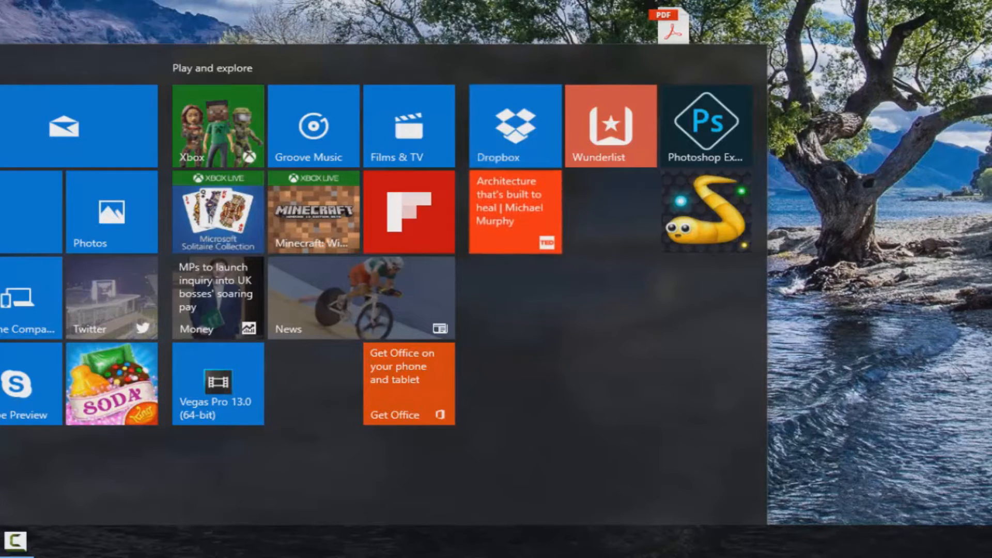
{"action": "mouse_move", "coordinate": [526, 98]}
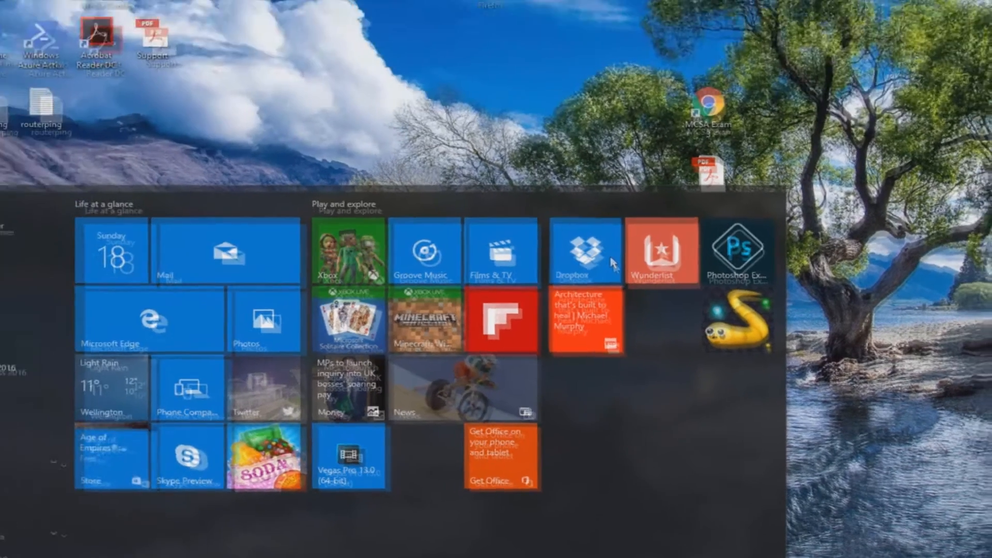
Step: Launch Dropbox and create a new empty folder named 'Test Folder 12345'
{"action": "left_click", "coordinate": [586, 251]}
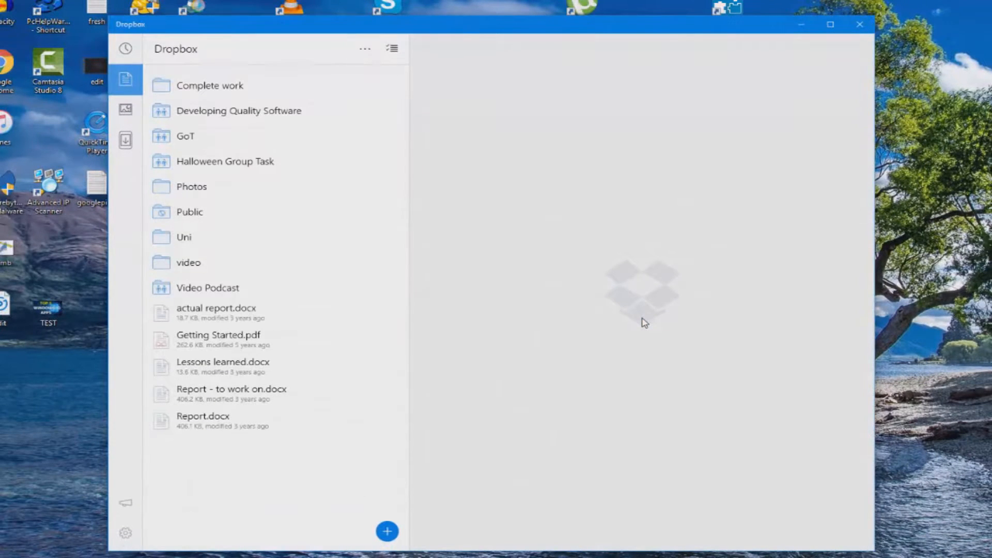
{"action": "mouse_move", "coordinate": [203, 504]}
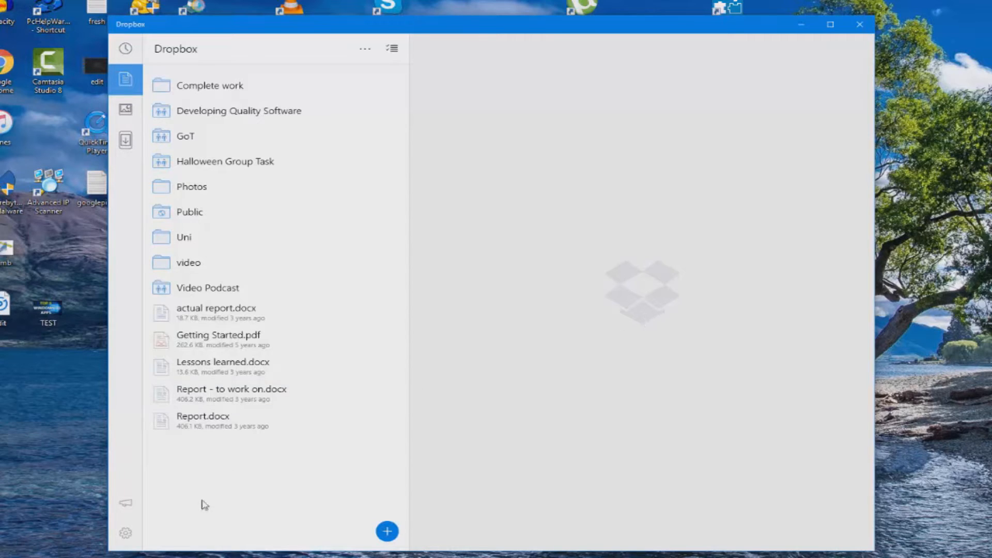
{"action": "left_click", "coordinate": [386, 531]}
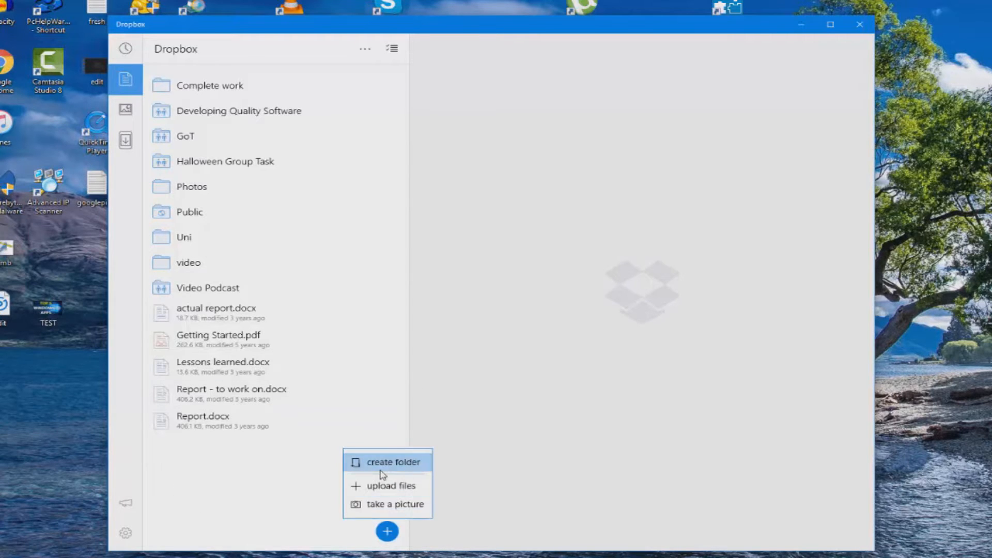
{"action": "left_click", "coordinate": [386, 461]}
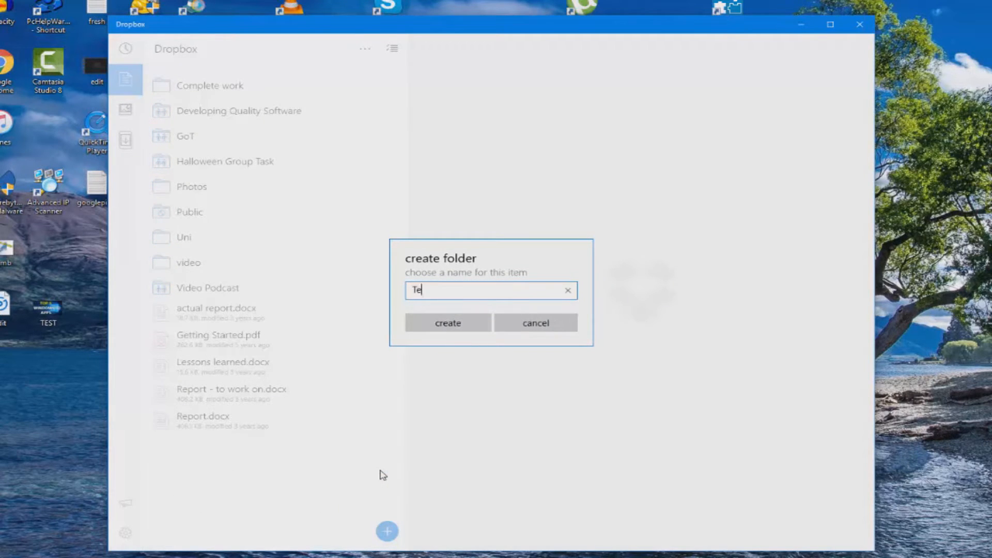
{"action": "type", "text": "st Fol"}
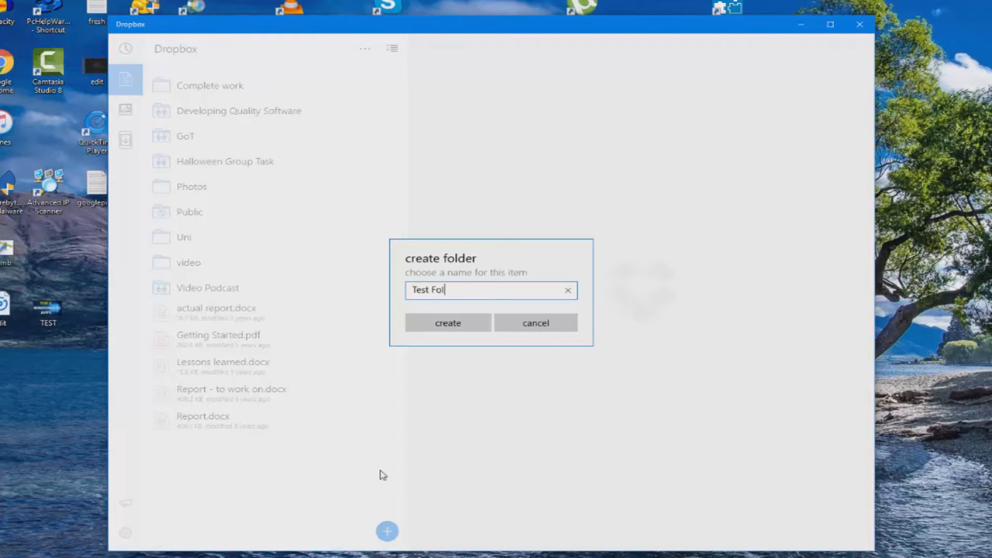
{"action": "type", "text": "der 12"}
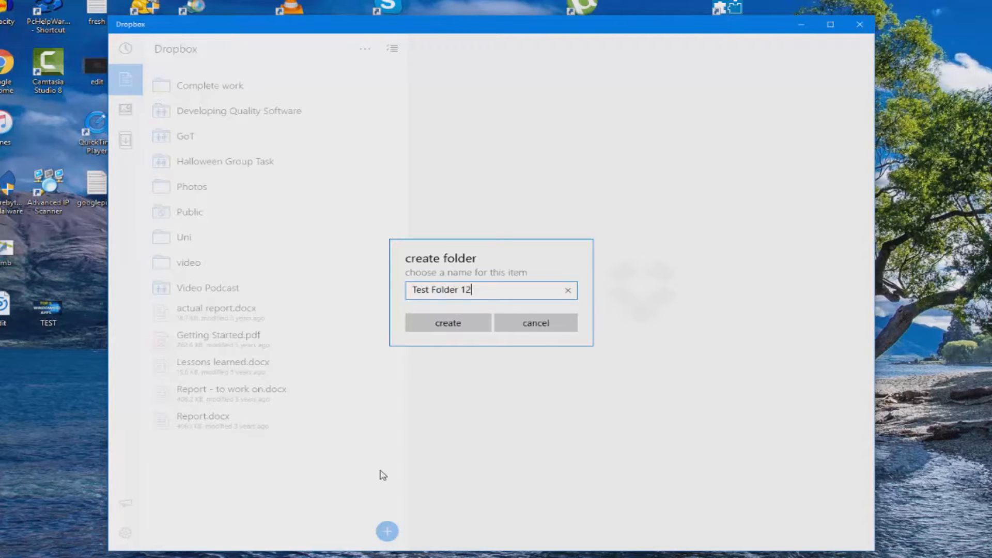
{"action": "type", "text": "345"}
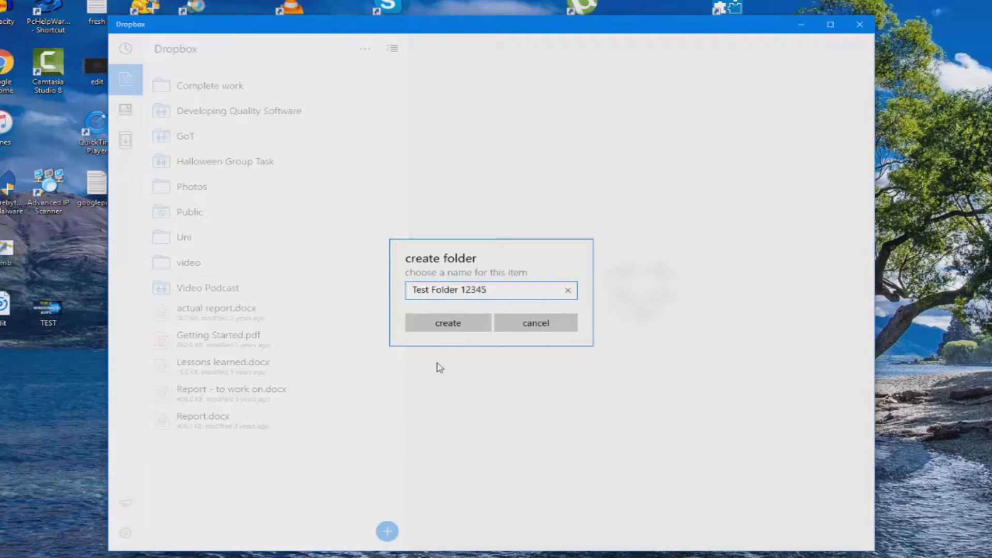
{"action": "left_click", "coordinate": [447, 322]}
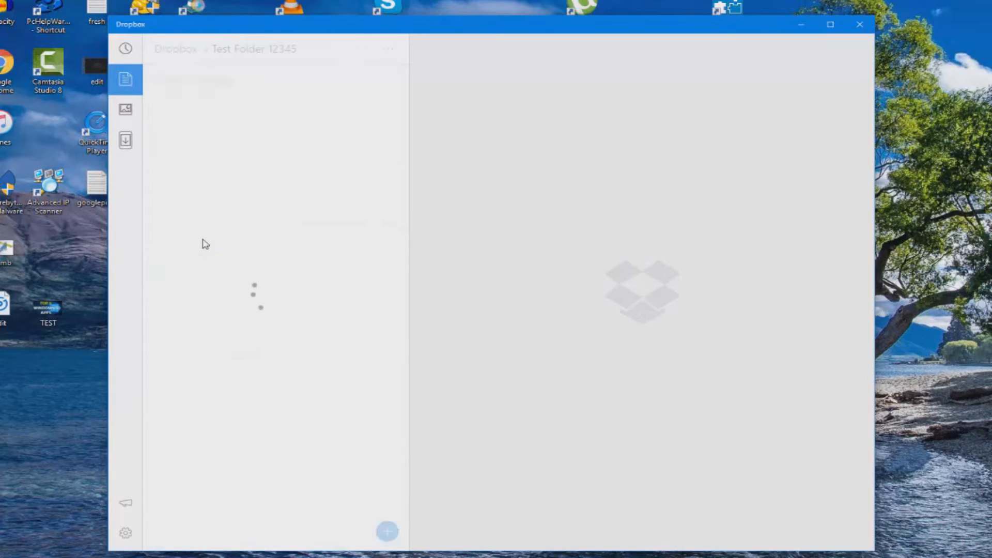
{"action": "left_click", "coordinate": [386, 530]}
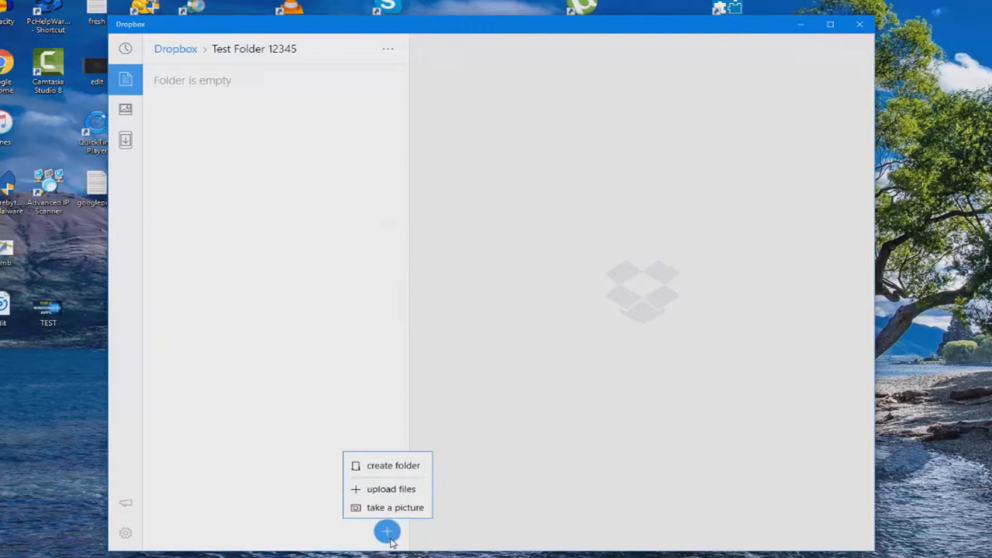
Step: Choose to upload files and browse the Desktop in the file picker
{"action": "left_click", "coordinate": [391, 488]}
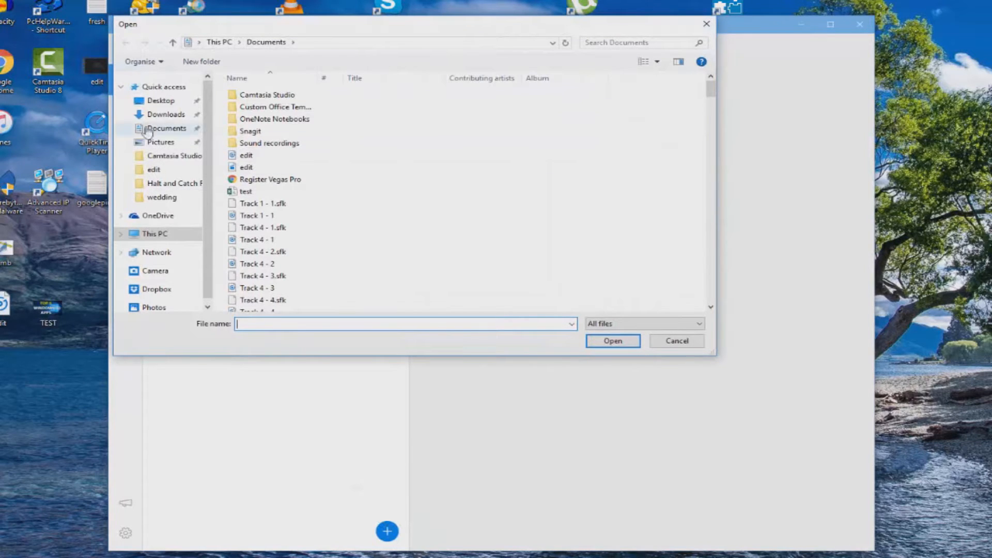
{"action": "left_click", "coordinate": [161, 101]}
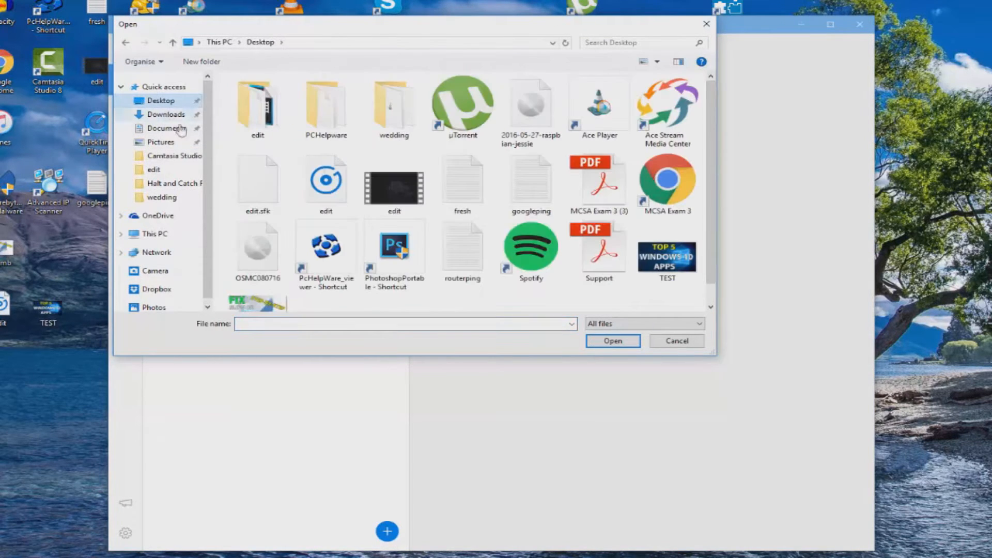
{"action": "mouse_move", "coordinate": [553, 379]}
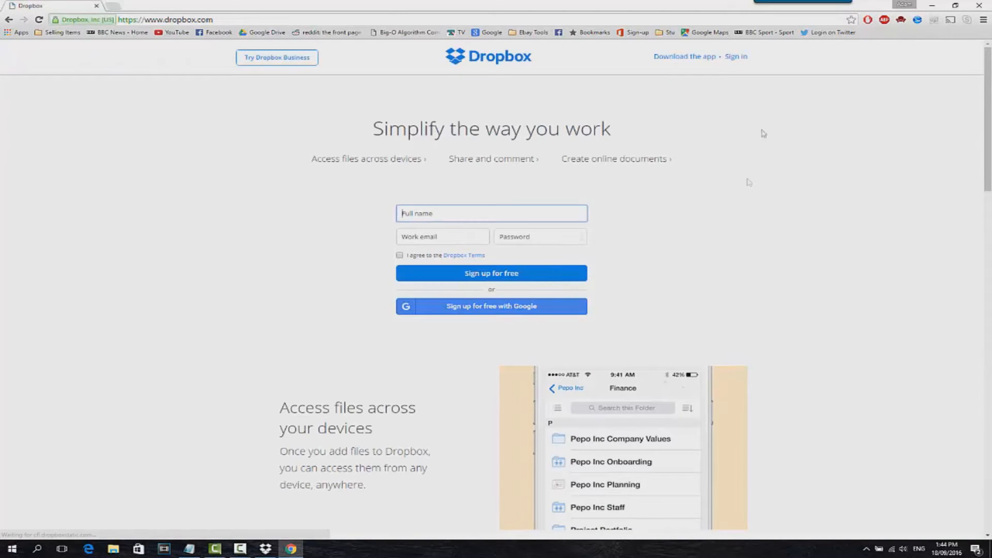
{"action": "left_click", "coordinate": [735, 57]}
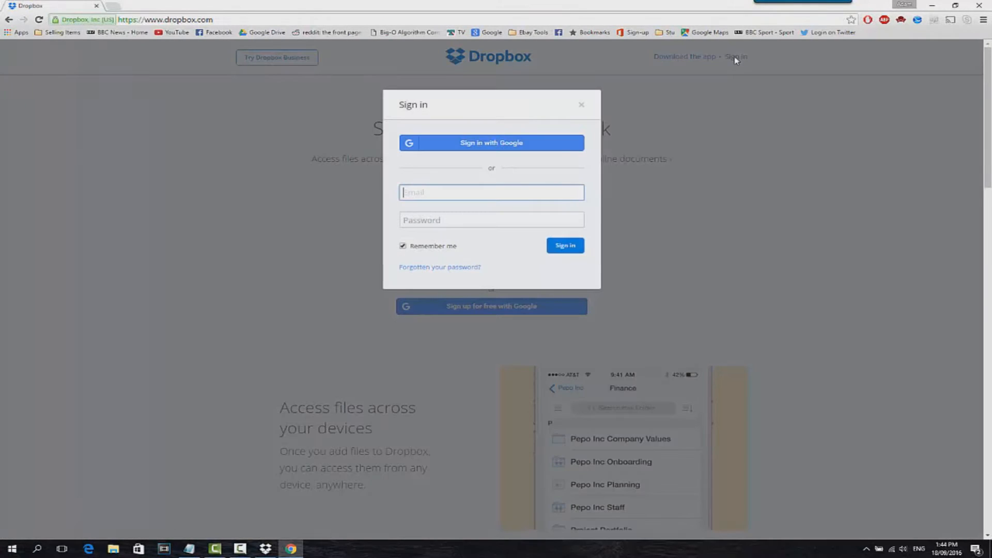
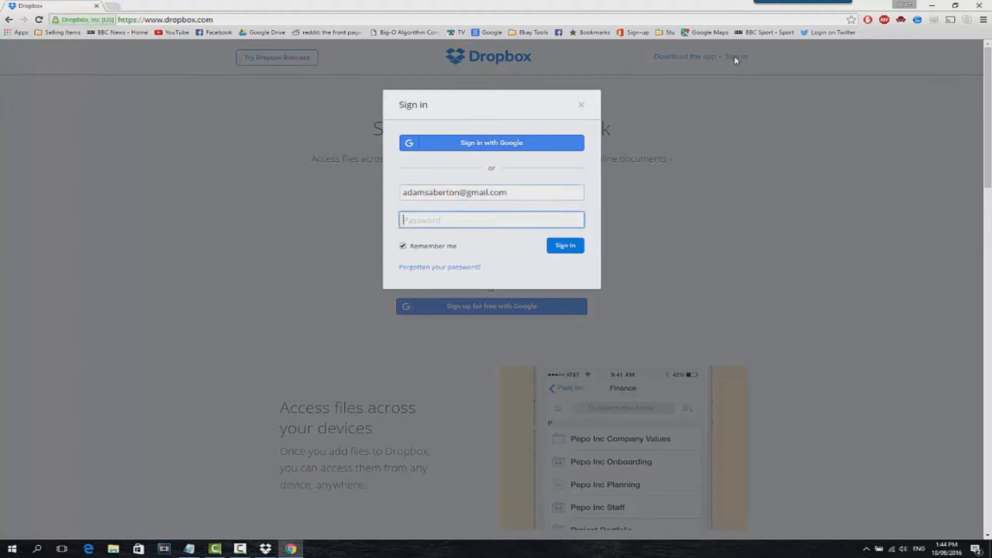
{"action": "left_click", "coordinate": [563, 246]}
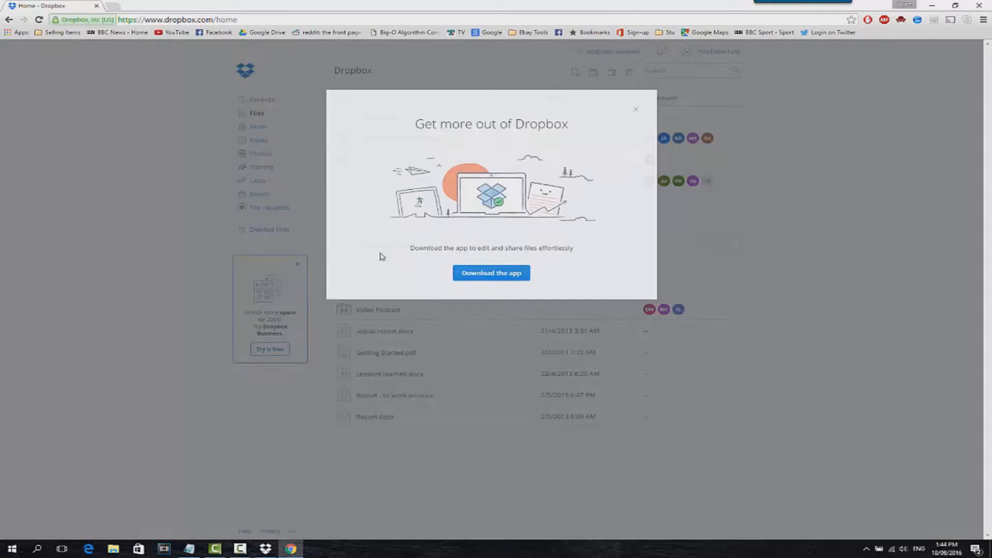
{"action": "left_click", "coordinate": [636, 109]}
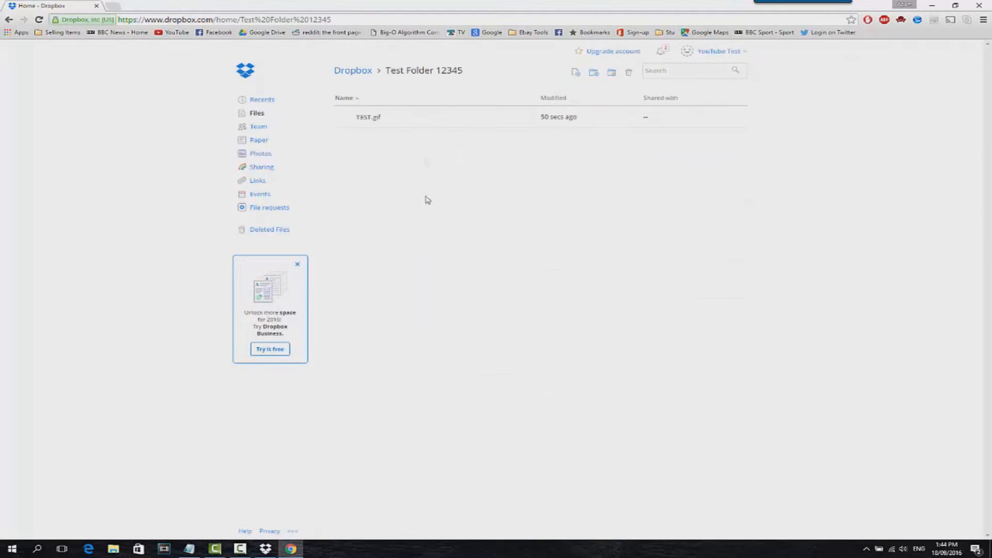
Step: Launch Wunderlist and add to-dos 'Finish the report on that thing and stuff words' and 'testing again 123456'
{"action": "left_click", "coordinate": [11, 548]}
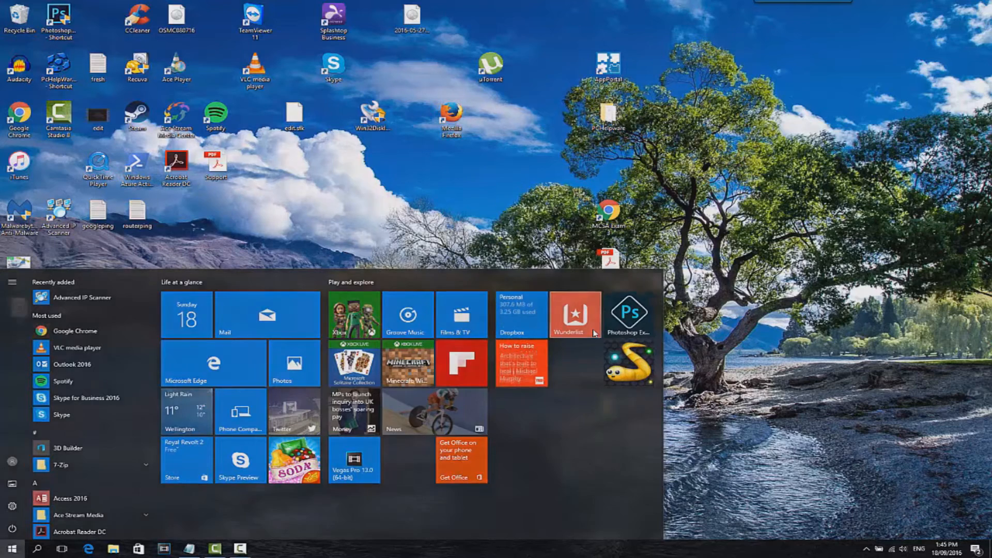
{"action": "left_click", "coordinate": [575, 315]}
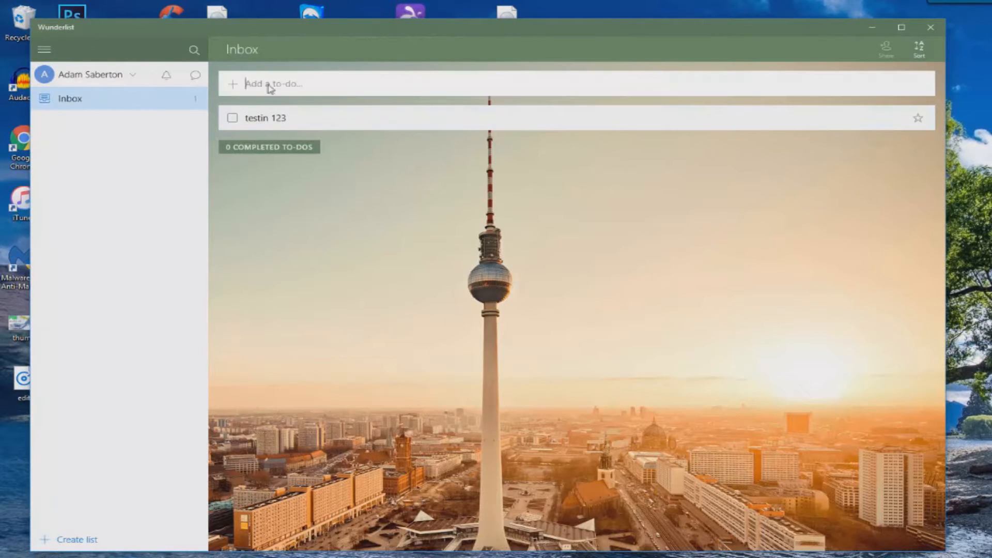
{"action": "type", "text": "Finish the report on that thing and stuff words"}
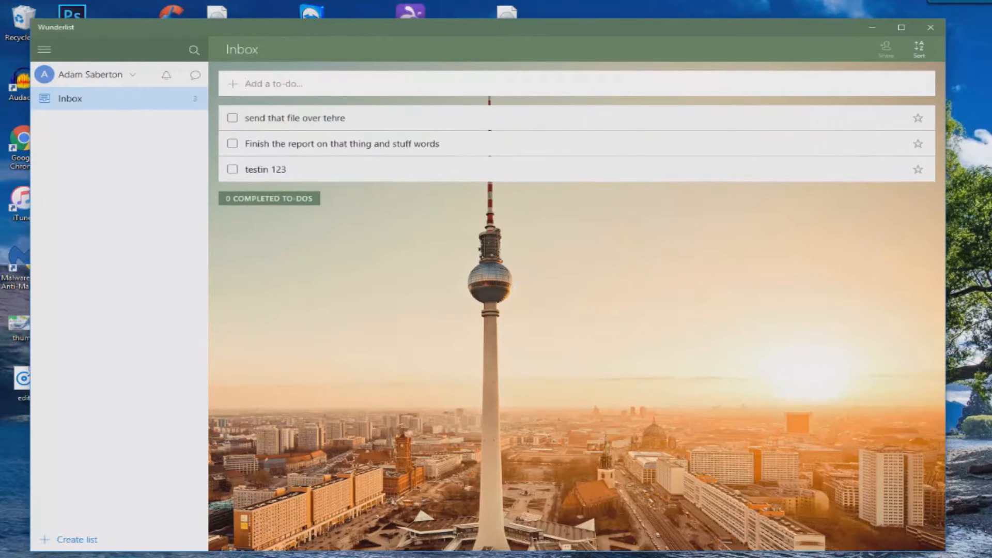
{"action": "type", "text": "testing again 123456"}
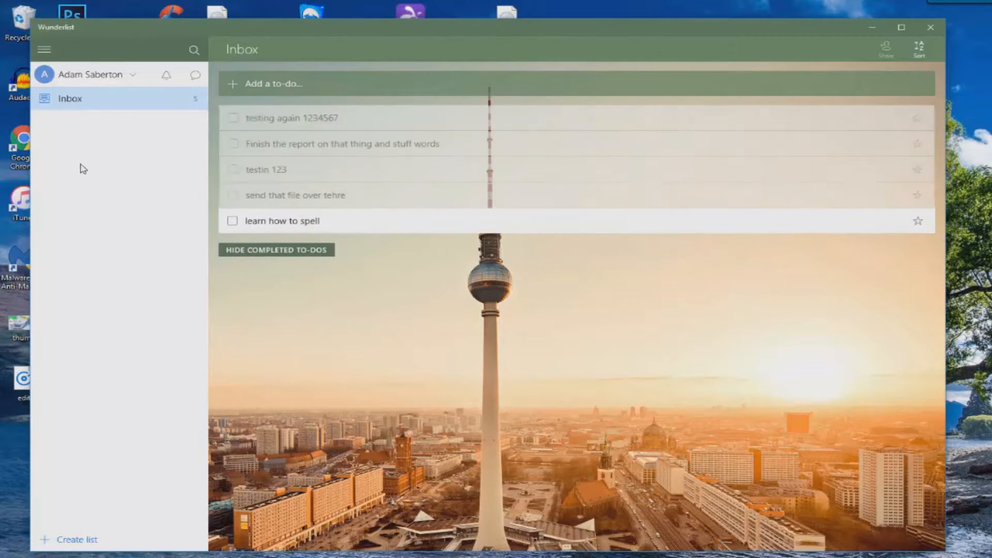
Step: Create a new list named Fun, then switch between the Fun and Housework lists
{"action": "left_click", "coordinate": [81, 121]}
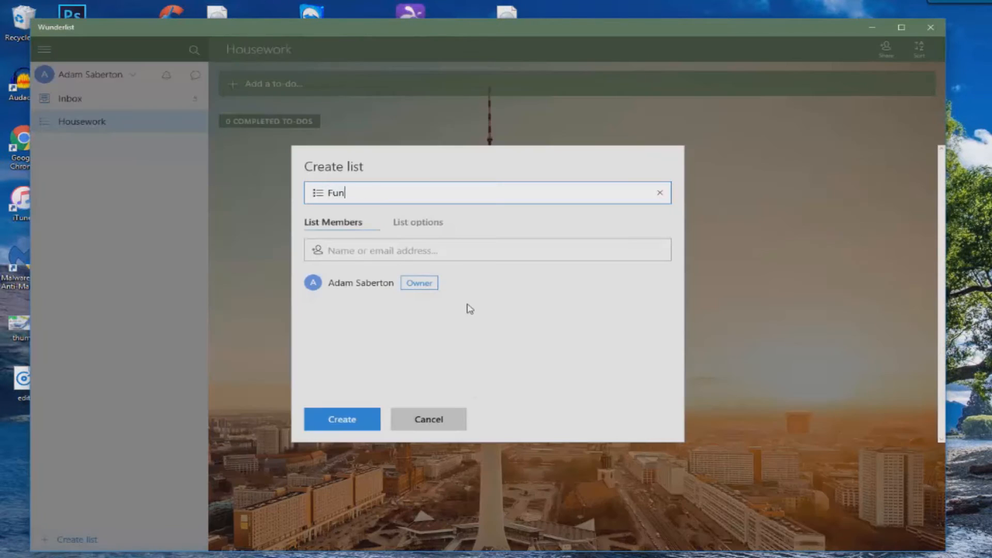
{"action": "left_click", "coordinate": [342, 419]}
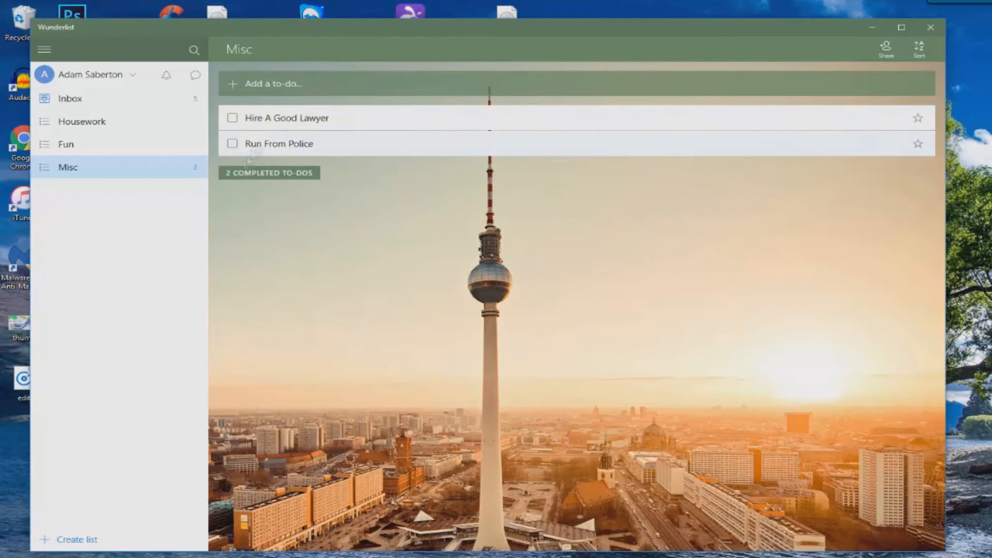
{"action": "left_click", "coordinate": [66, 143]}
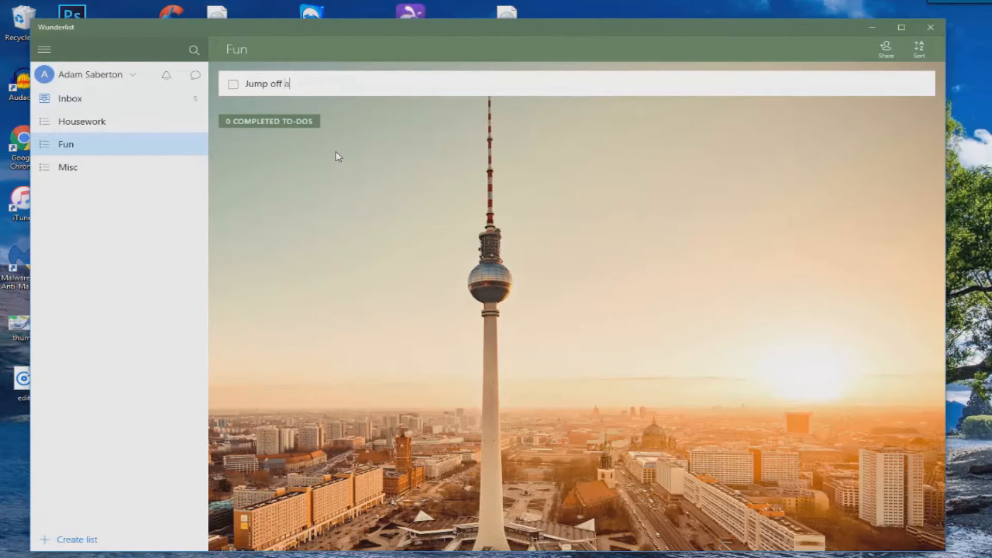
{"action": "left_click", "coordinate": [82, 121]}
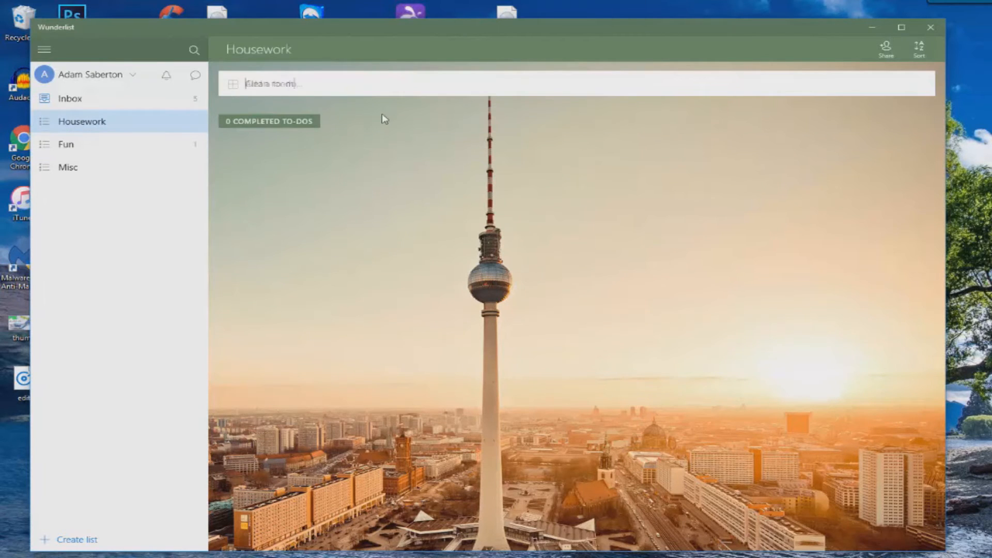
{"action": "left_click", "coordinate": [70, 98]}
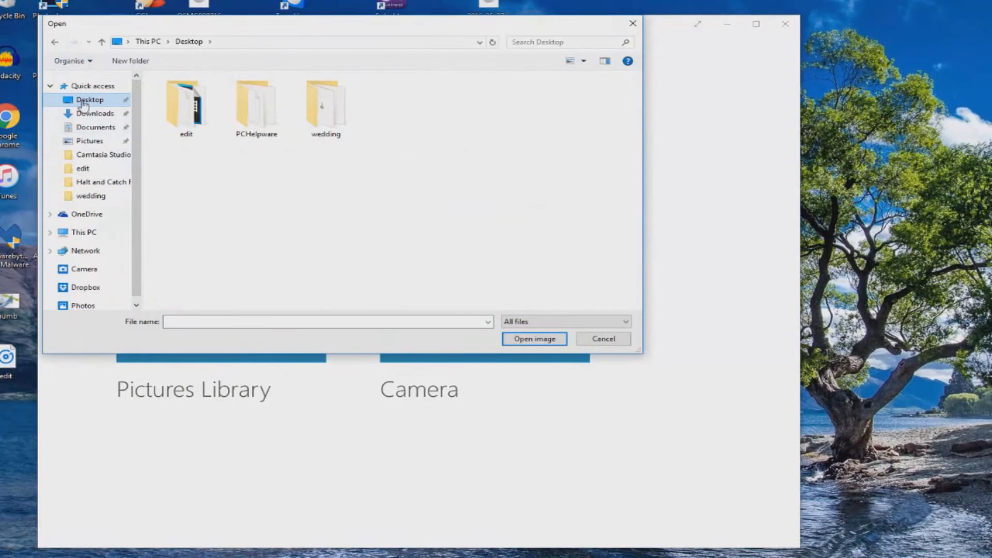
Step: Open Costa Rican Frog.jpg from Dropbox's Sample Album folder in the editor
{"action": "left_click", "coordinate": [186, 104]}
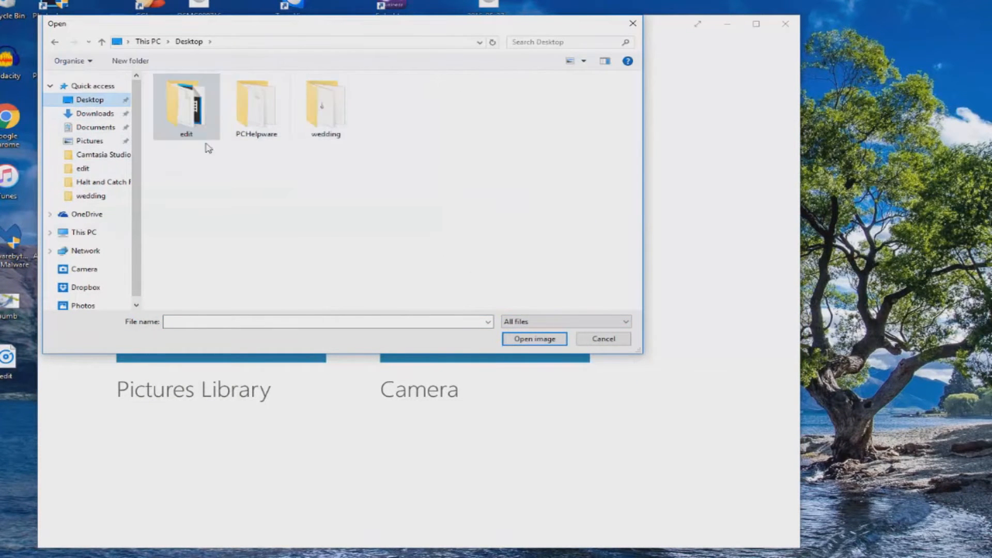
{"action": "left_click", "coordinate": [86, 286]}
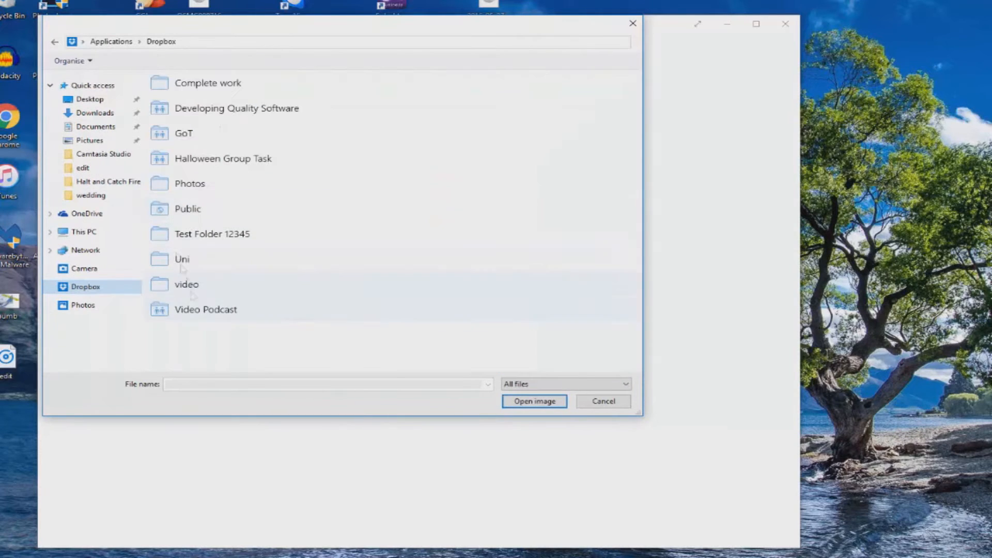
{"action": "double_click", "coordinate": [189, 182]}
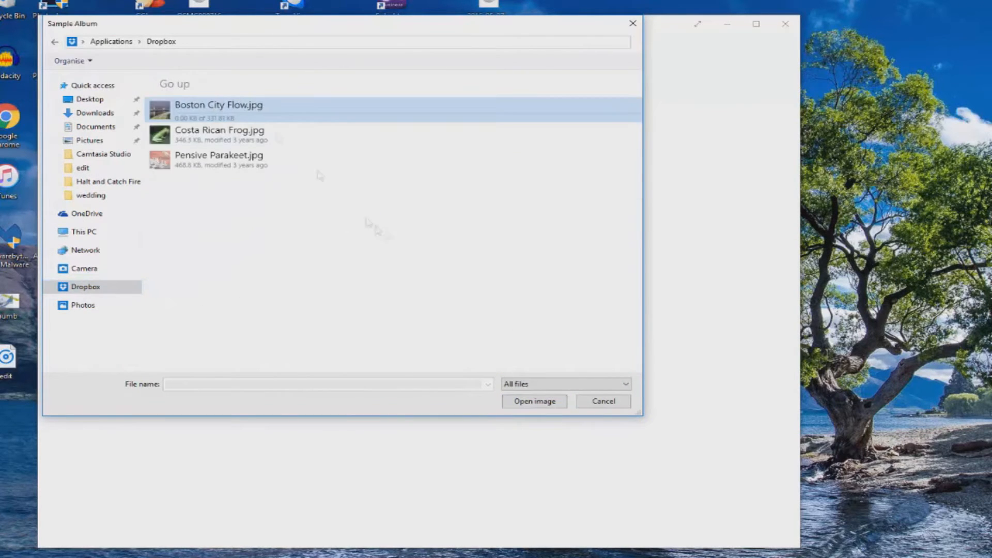
{"action": "double_click", "coordinate": [220, 134]}
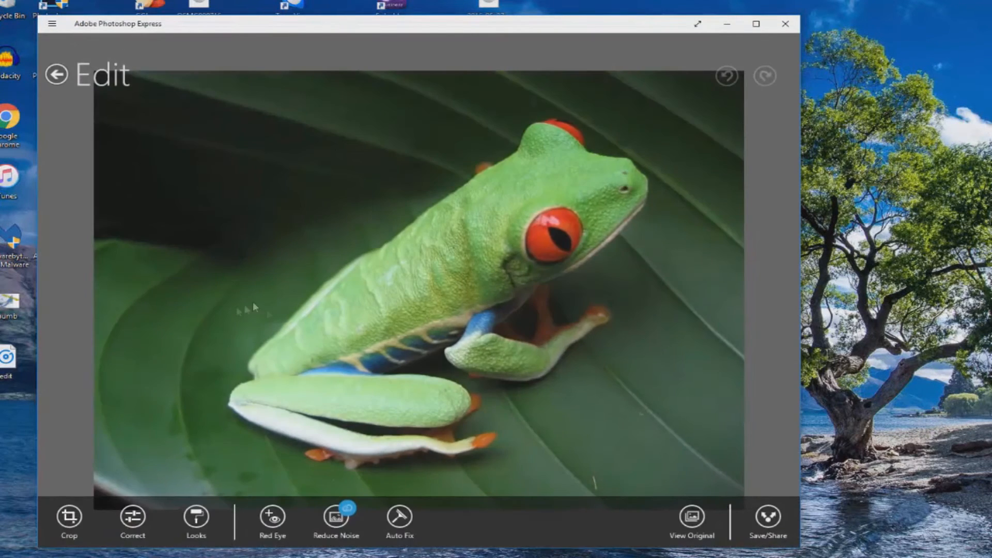
Step: Rotate and crop the frog photo, then apply the Winter look
{"action": "left_click", "coordinate": [69, 515]}
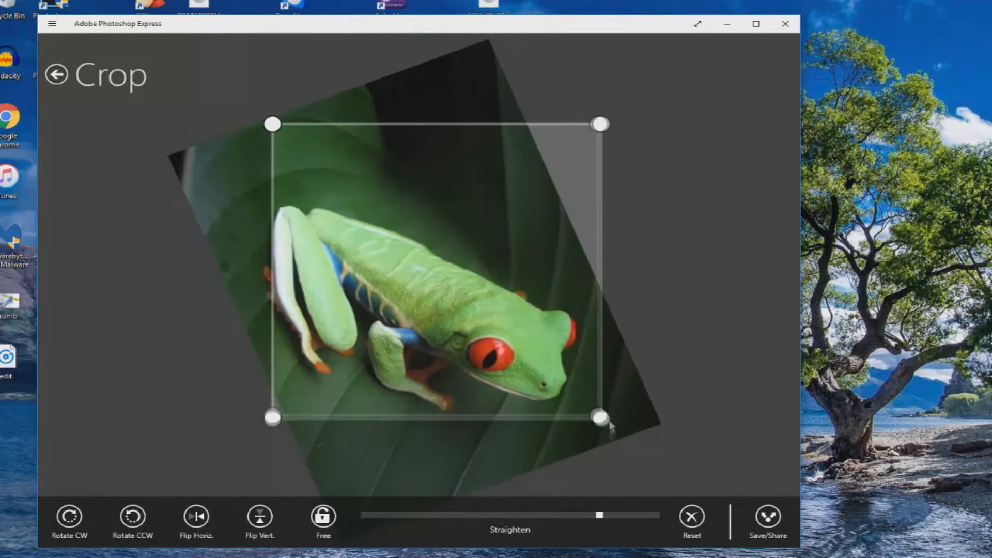
{"action": "left_click", "coordinate": [57, 74]}
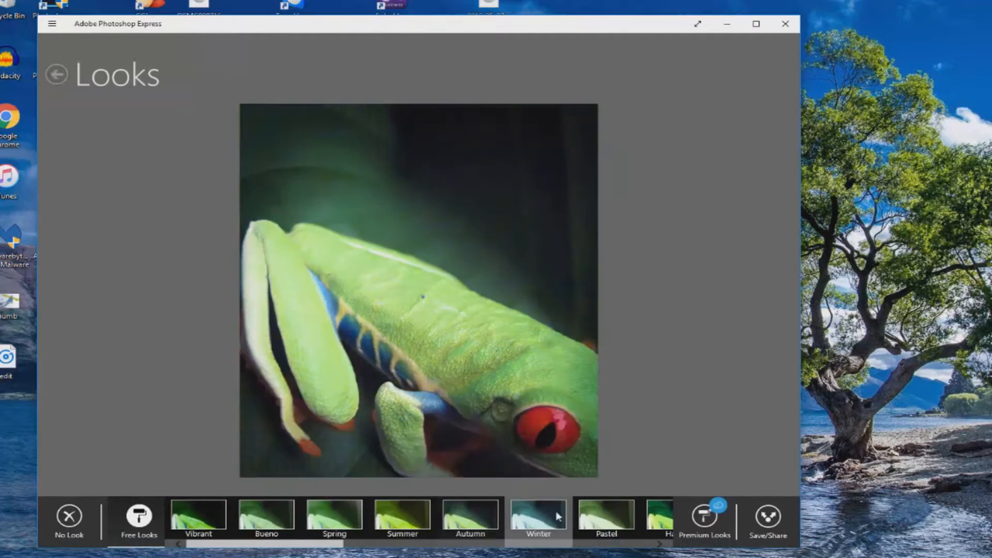
{"action": "left_click", "coordinate": [11, 548]}
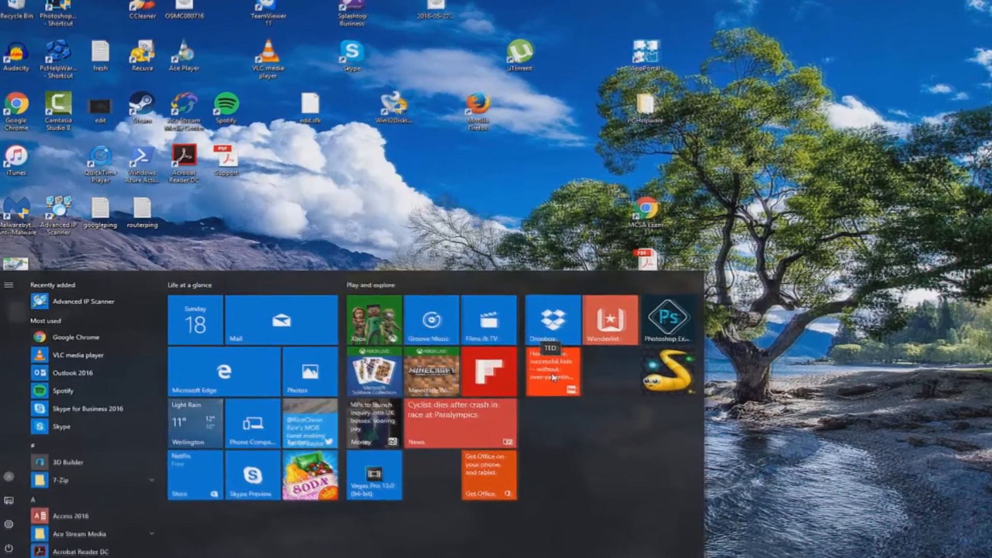
Step: Launch TED, browse the talks library and show the Topics filter list
{"action": "left_click", "coordinate": [552, 373]}
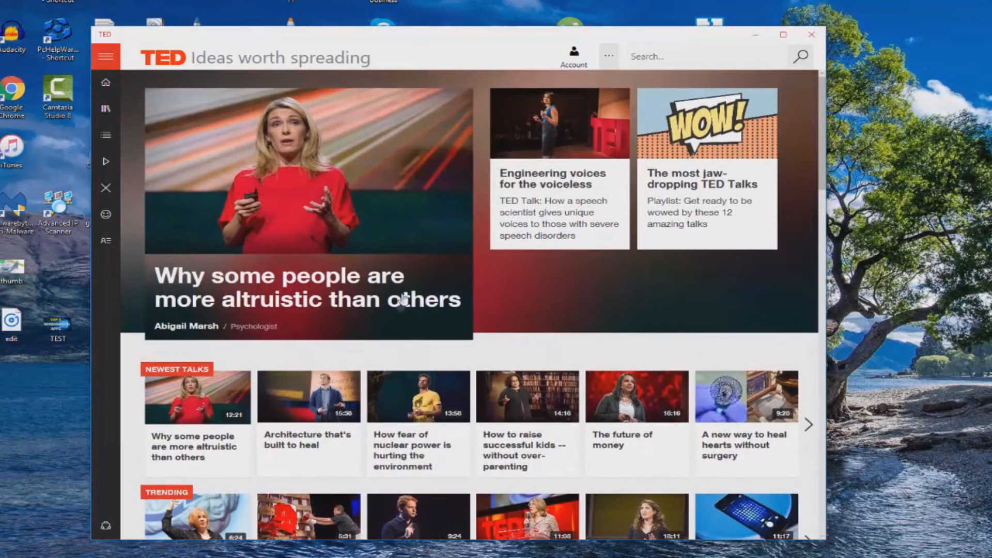
{"action": "mouse_move", "coordinate": [99, 118]}
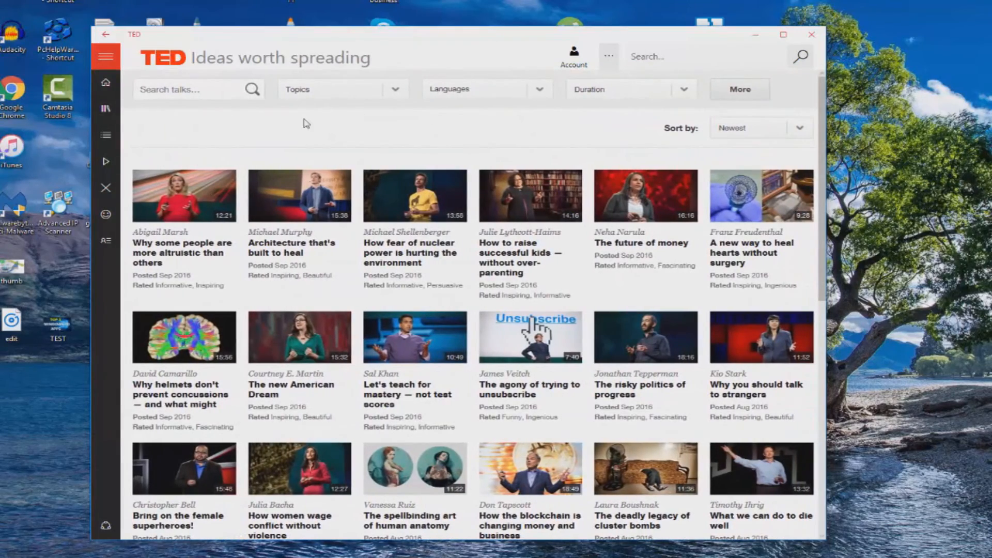
{"action": "left_click", "coordinate": [341, 88]}
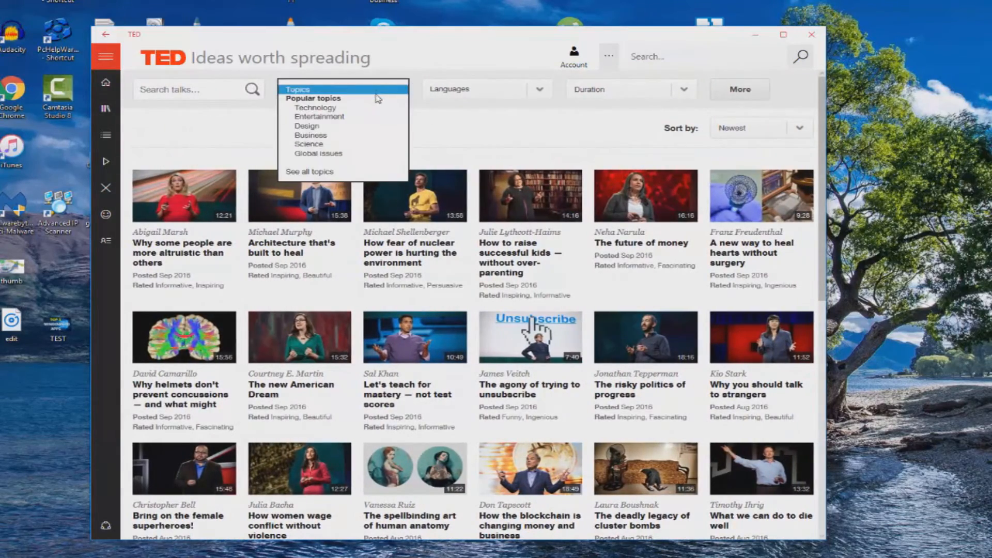
{"action": "left_click", "coordinate": [10, 548]}
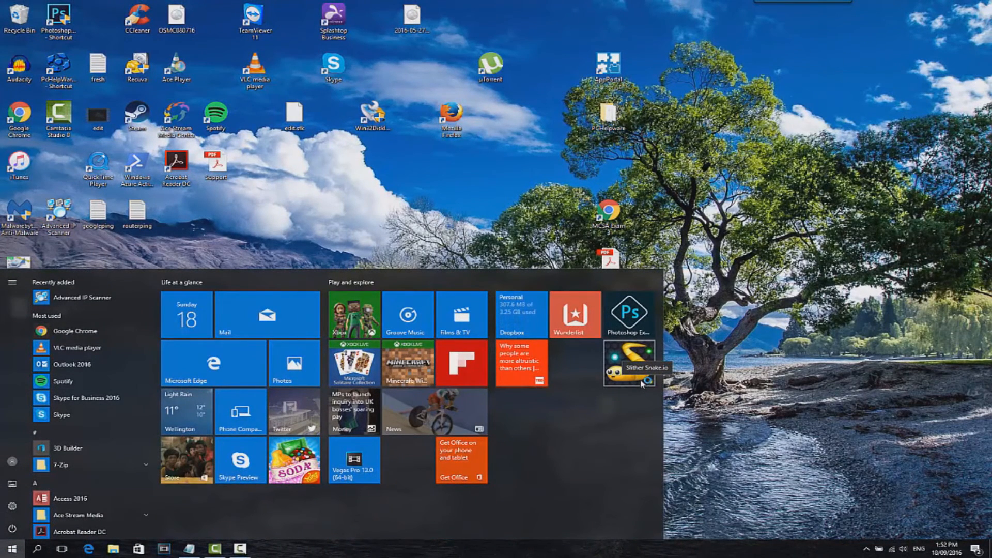
Step: Launch Slither Snake.io, enter the player name 'Adam' and start playing
{"action": "left_click", "coordinate": [629, 363]}
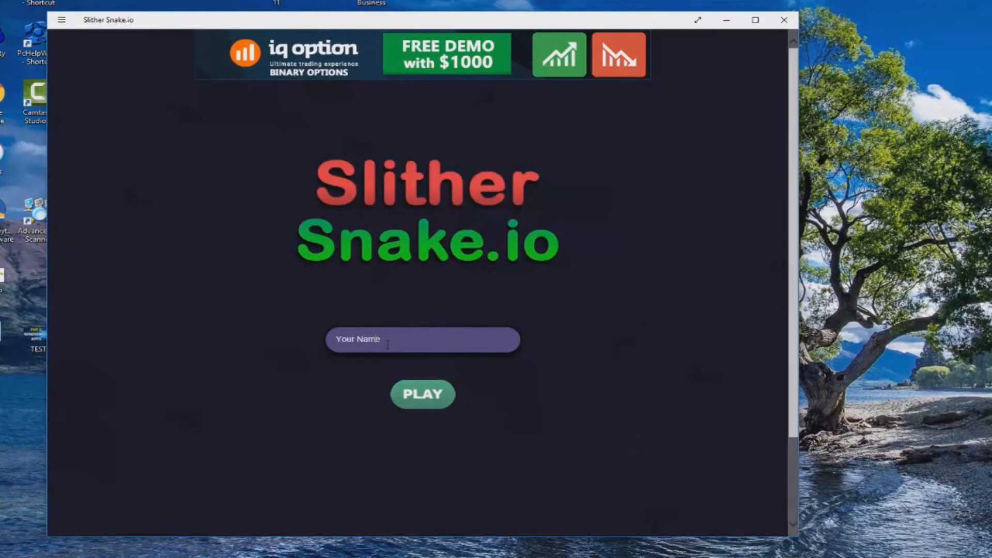
{"action": "type", "text": "Adam"}
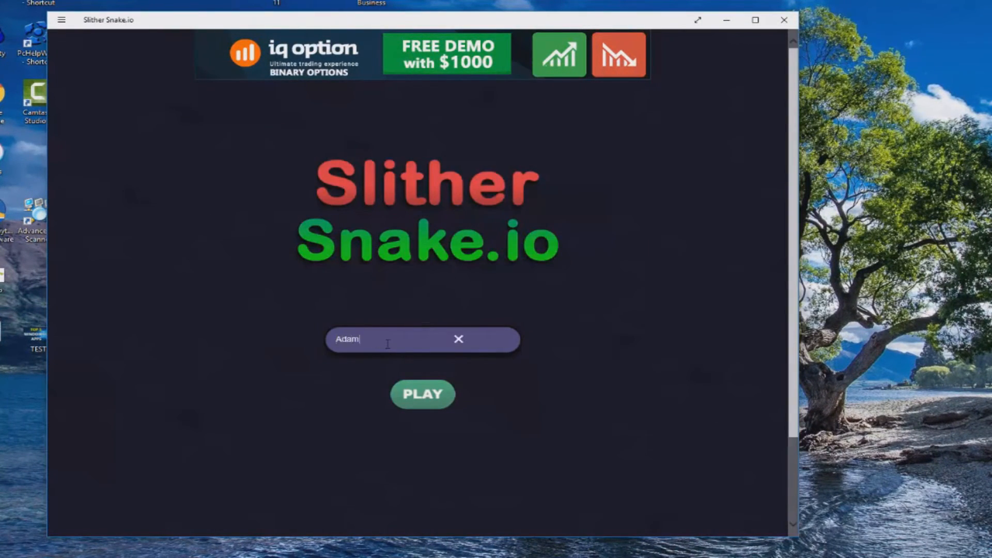
{"action": "mouse_move", "coordinate": [446, 410]}
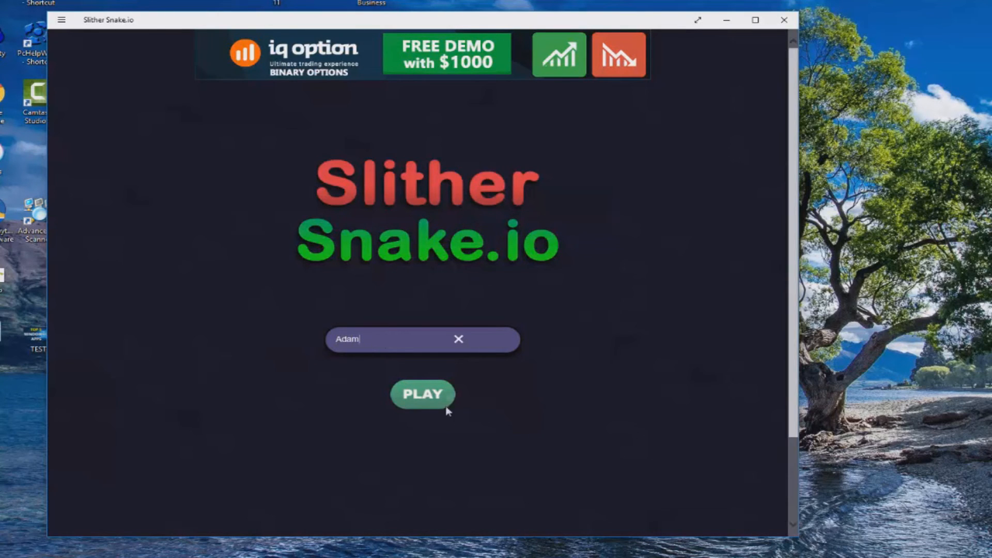
{"action": "left_click", "coordinate": [459, 339]}
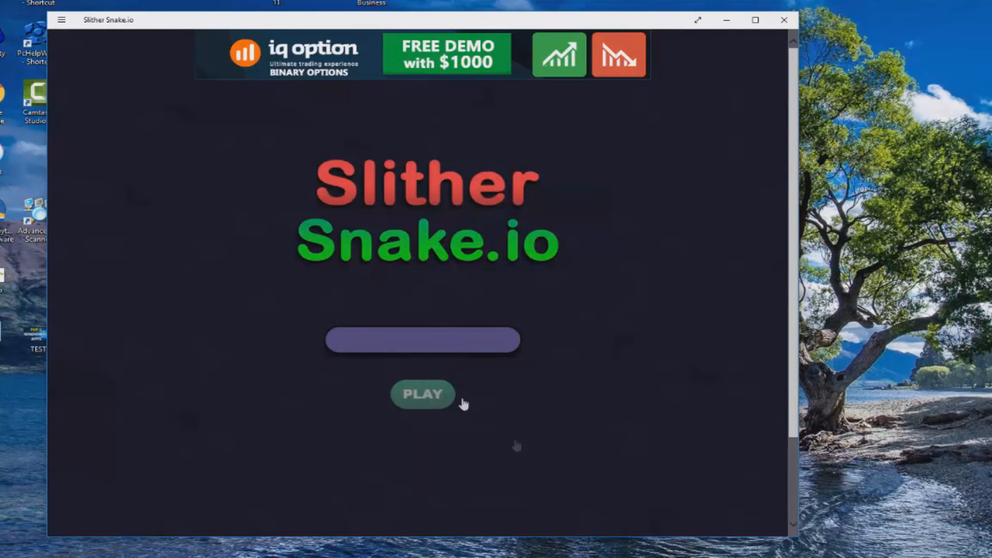
Step: Steer the orange snake around the Slither Snake.io arena during a live round
{"action": "left_click", "coordinate": [422, 394]}
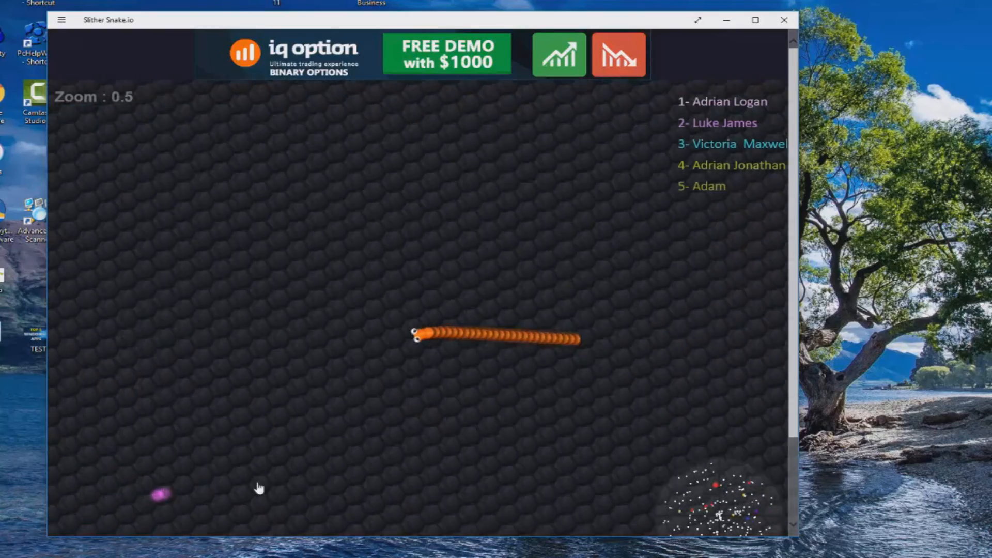
{"action": "mouse_move", "coordinate": [310, 502]}
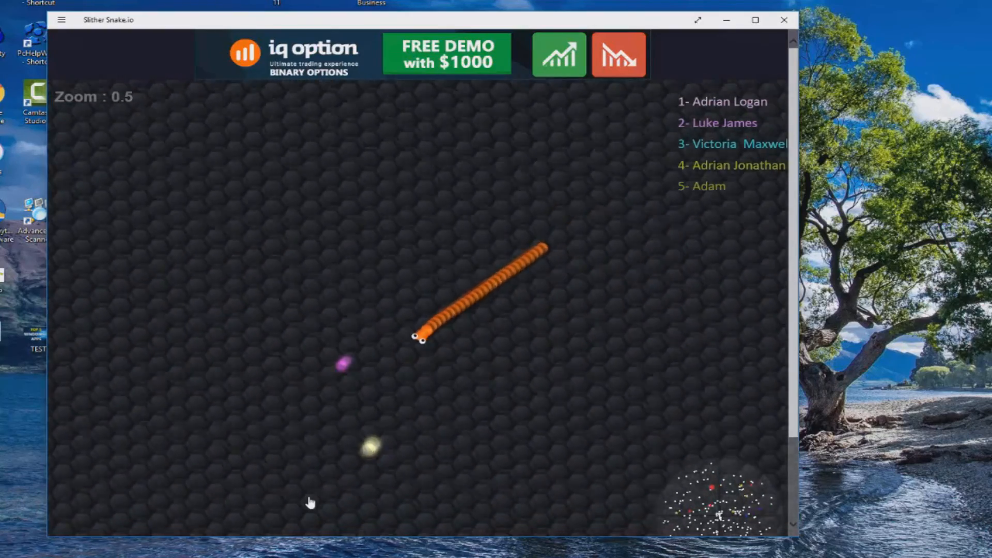
{"action": "mouse_move", "coordinate": [139, 468]}
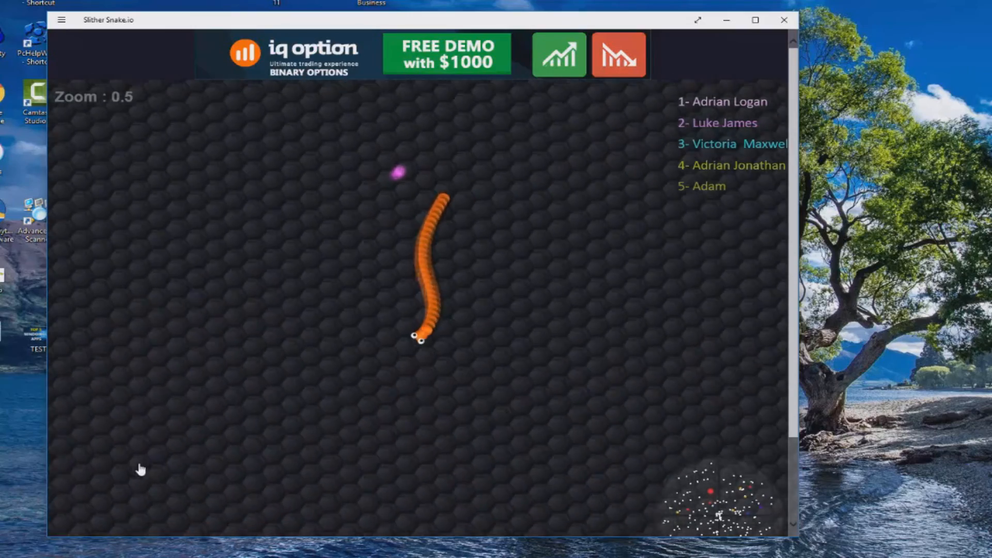
{"action": "mouse_move", "coordinate": [179, 305]}
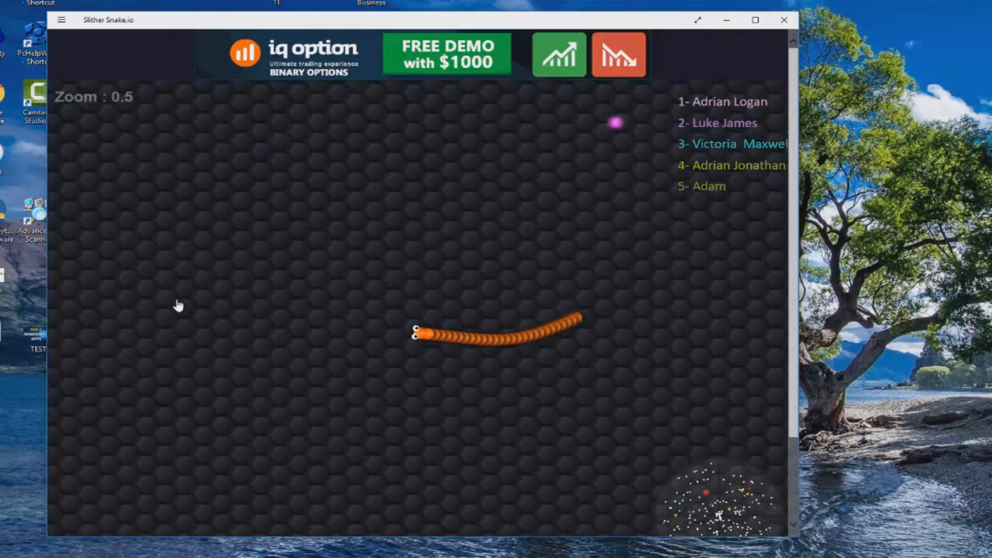